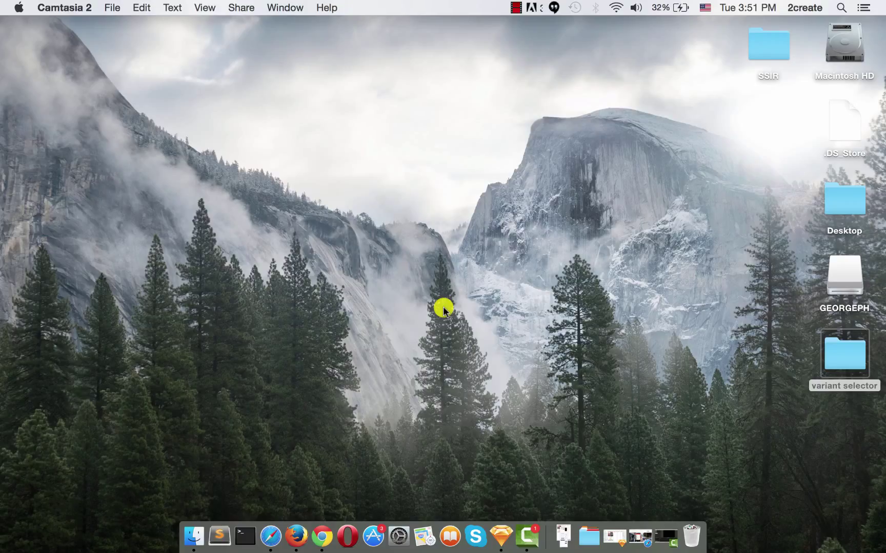
{"action": "mouse_move", "coordinate": [444, 347]}
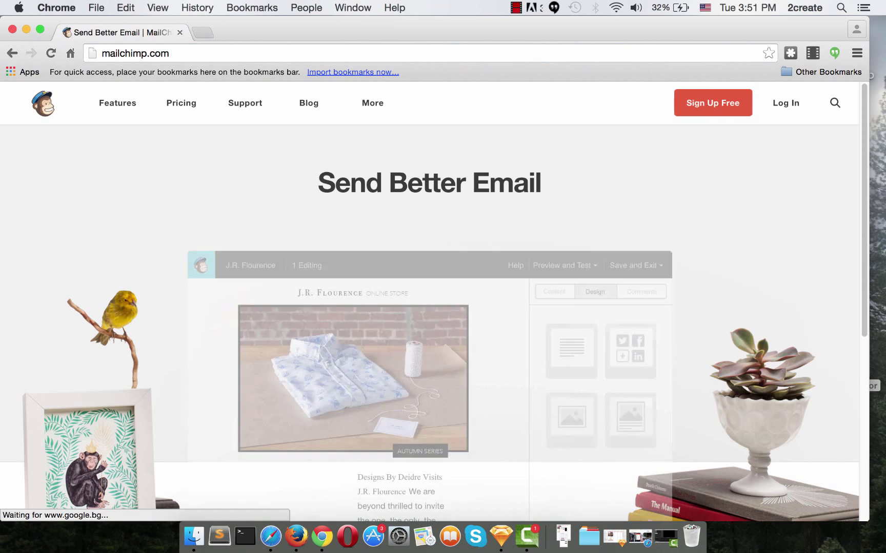
{"action": "left_click", "coordinate": [784, 103]}
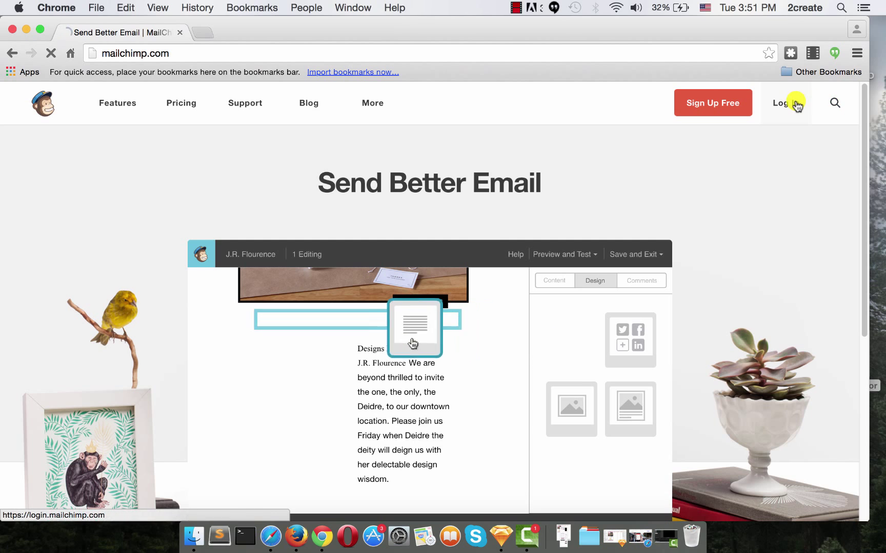
{"action": "left_click", "coordinate": [784, 103]}
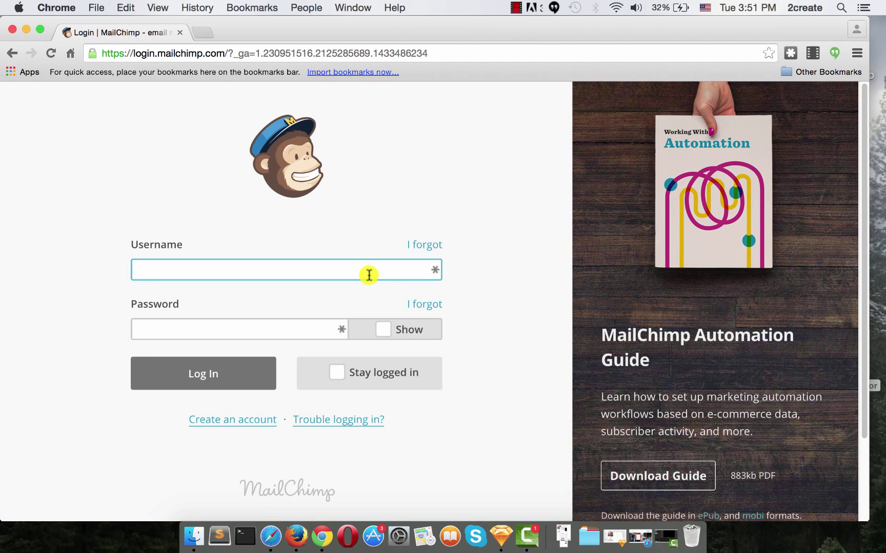
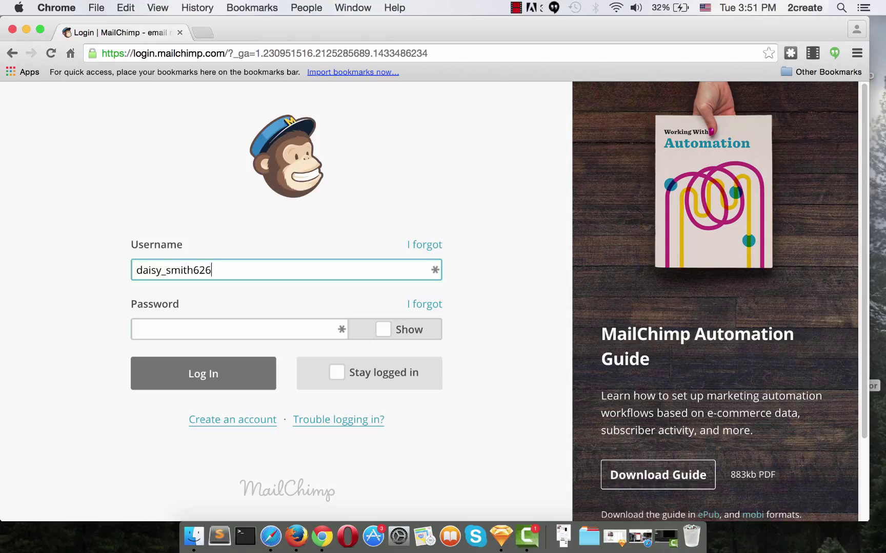
{"action": "type", "text": "password"}
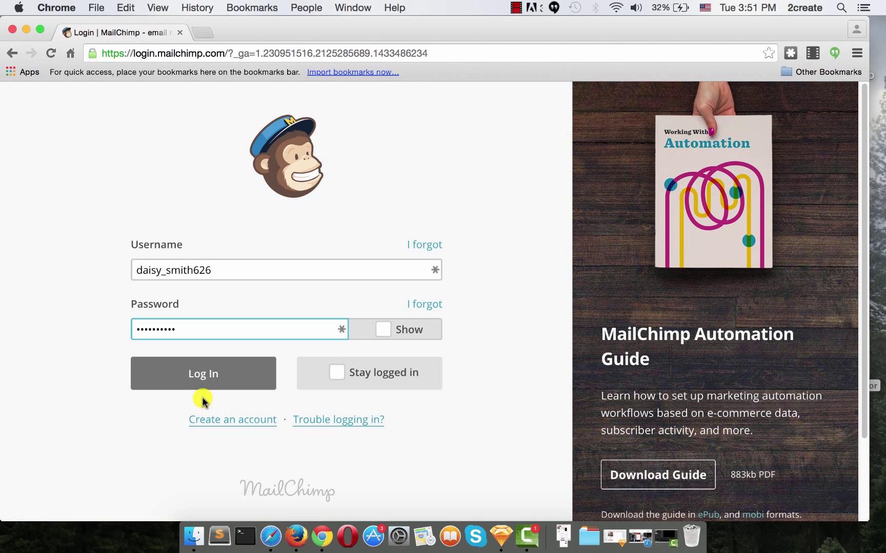
{"action": "left_click", "coordinate": [203, 374]}
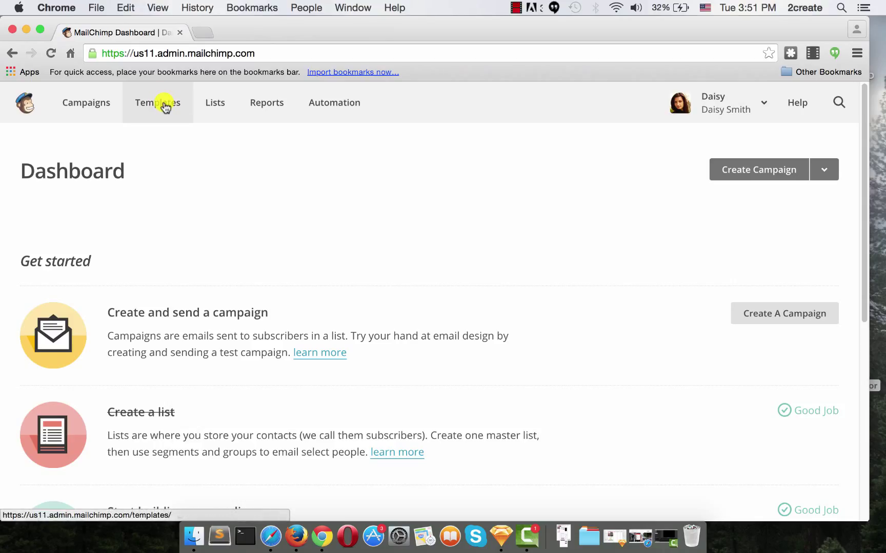
Go to the saved Templates page and show the action menu for the newest Test template.
{"action": "left_click", "coordinate": [157, 102]}
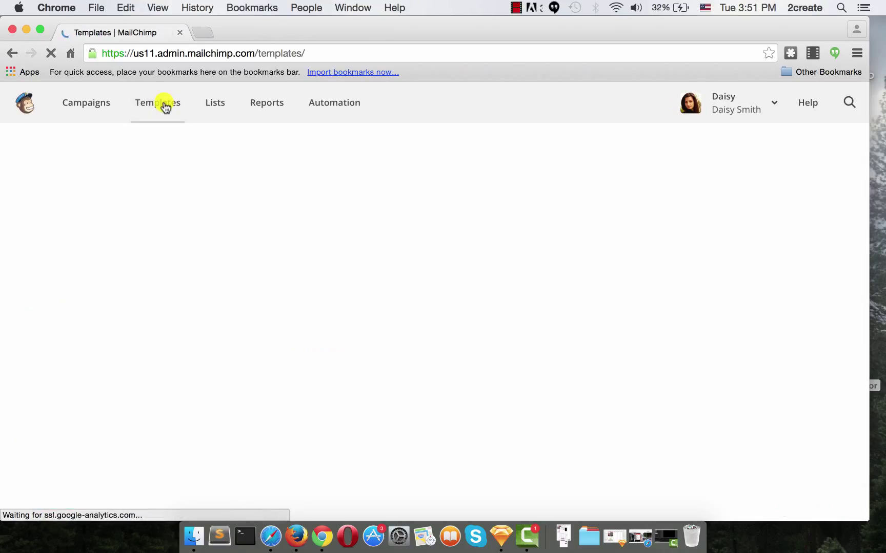
{"action": "left_click", "coordinate": [157, 102]}
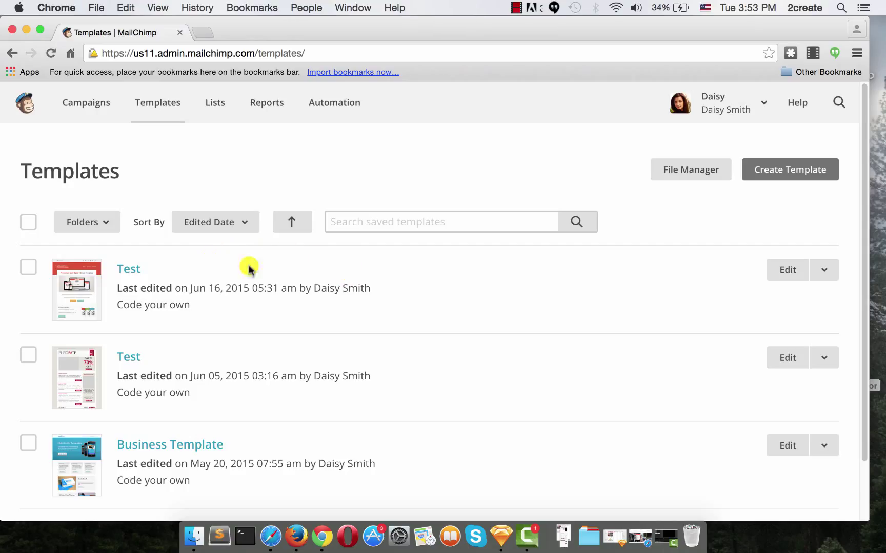
{"action": "mouse_move", "coordinate": [408, 352]}
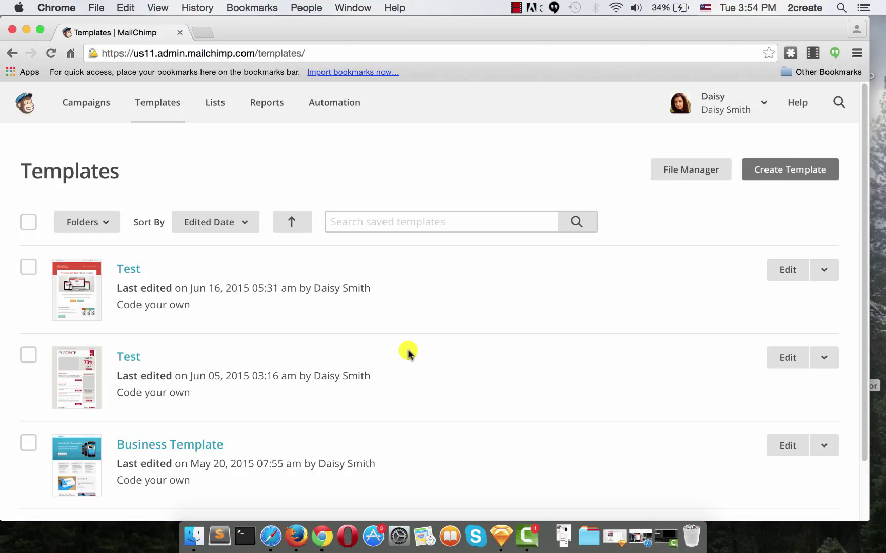
{"action": "mouse_move", "coordinate": [351, 330]}
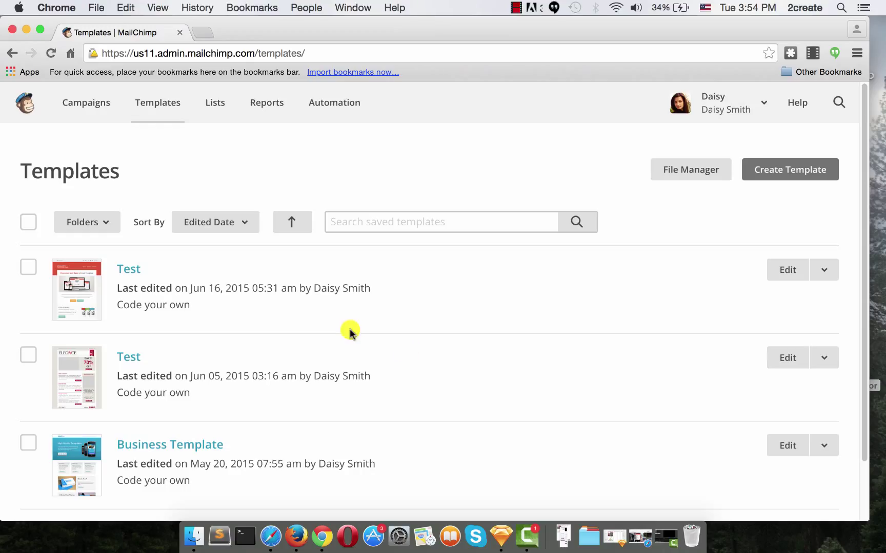
{"action": "mouse_move", "coordinate": [79, 269]}
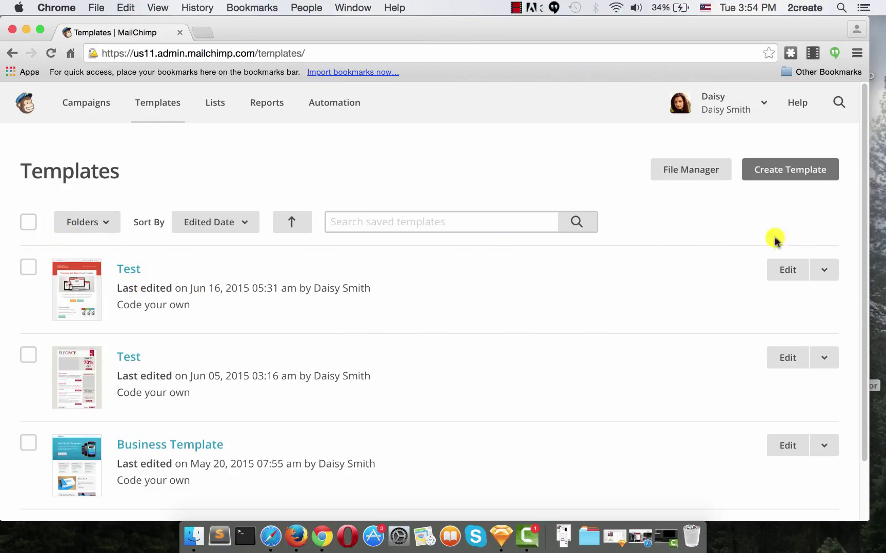
{"action": "left_click", "coordinate": [823, 270]}
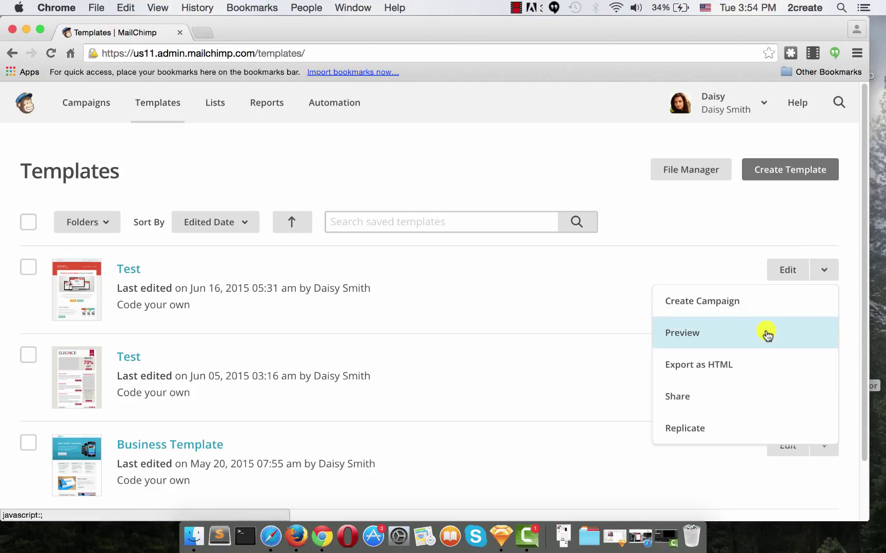
{"action": "left_click", "coordinate": [682, 333]}
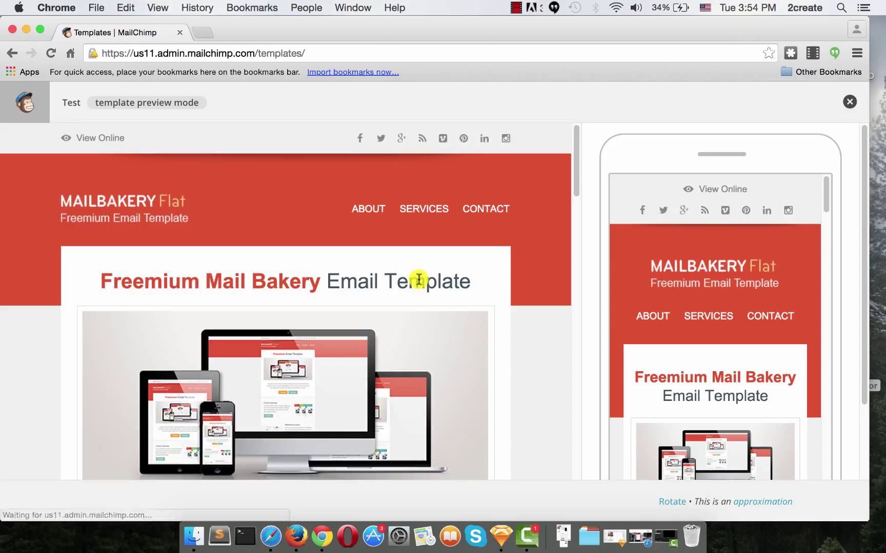
{"action": "scroll", "scroll_direction": "down", "scroll_amount": 3}
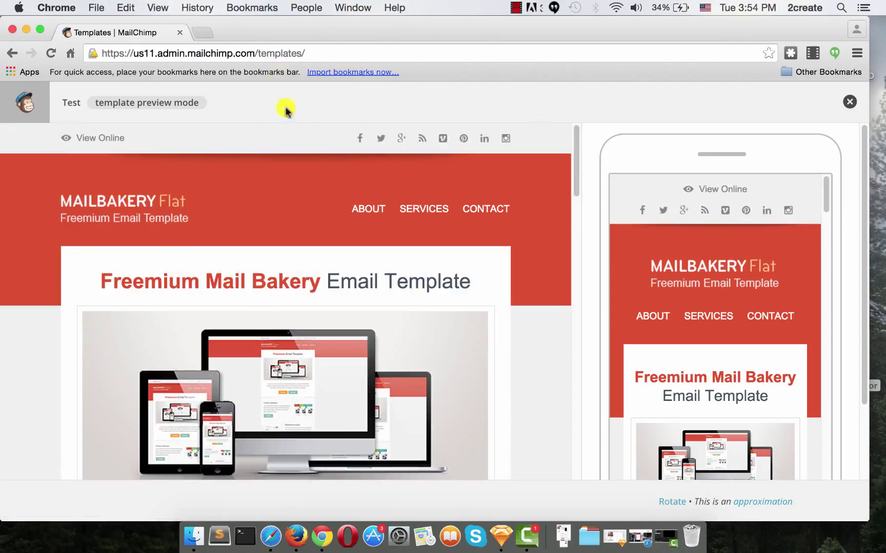
{"action": "left_click", "coordinate": [848, 102]}
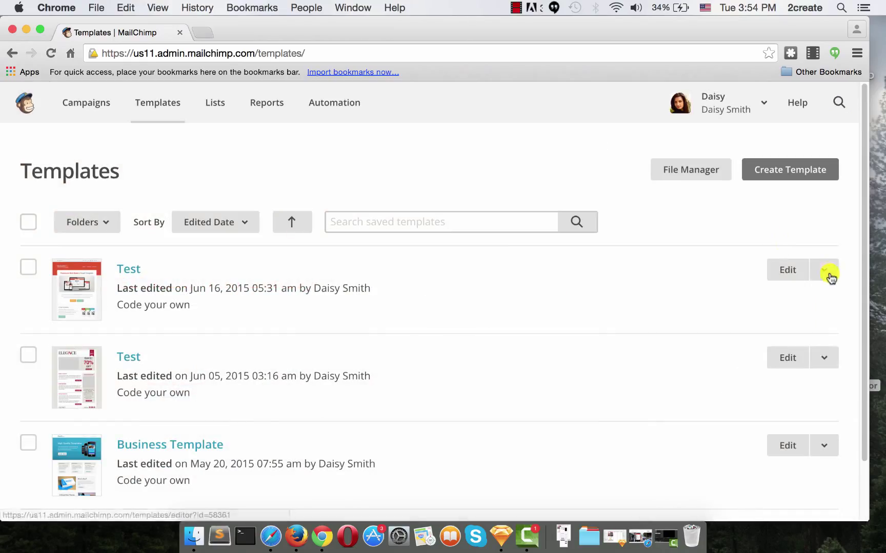
{"action": "left_click", "coordinate": [823, 270]}
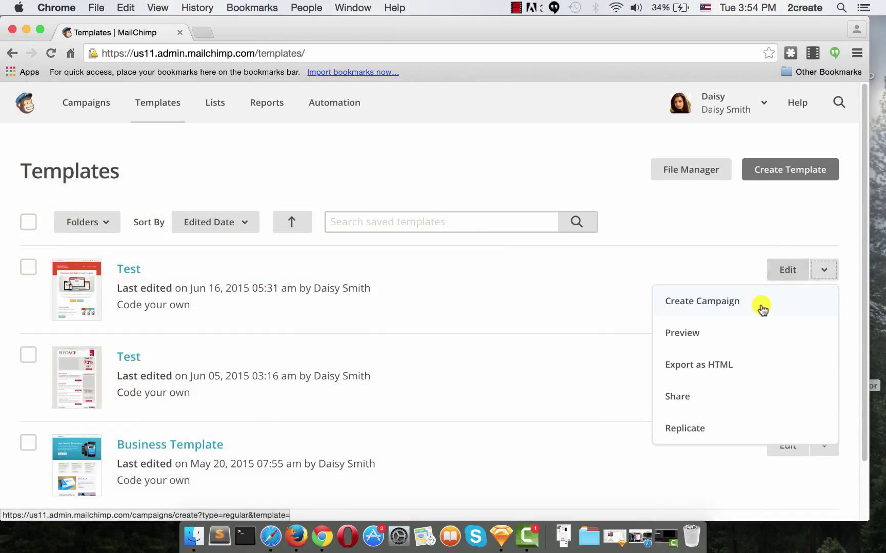
Create a campaign from the Test template and send a test copy to yourself.
{"action": "left_click", "coordinate": [701, 301]}
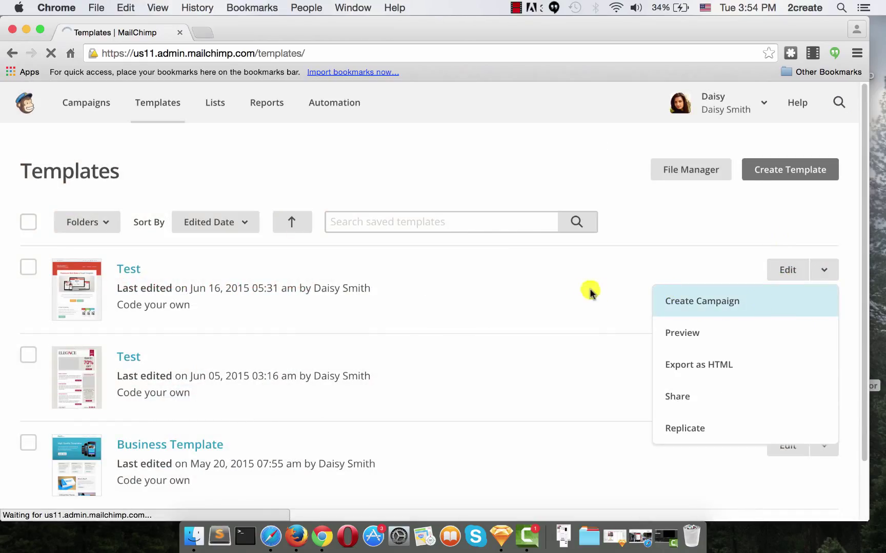
{"action": "left_click", "coordinate": [701, 301]}
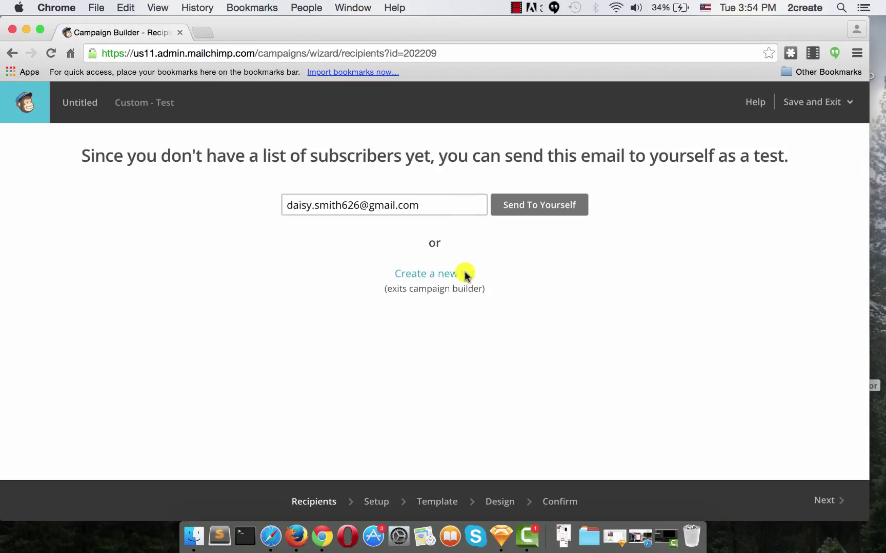
{"action": "mouse_move", "coordinate": [440, 301]}
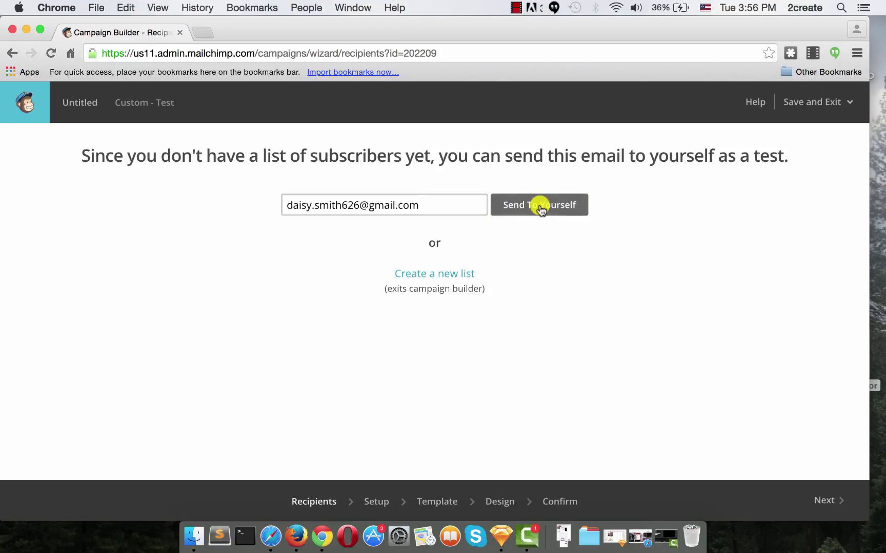
{"action": "left_click", "coordinate": [538, 205]}
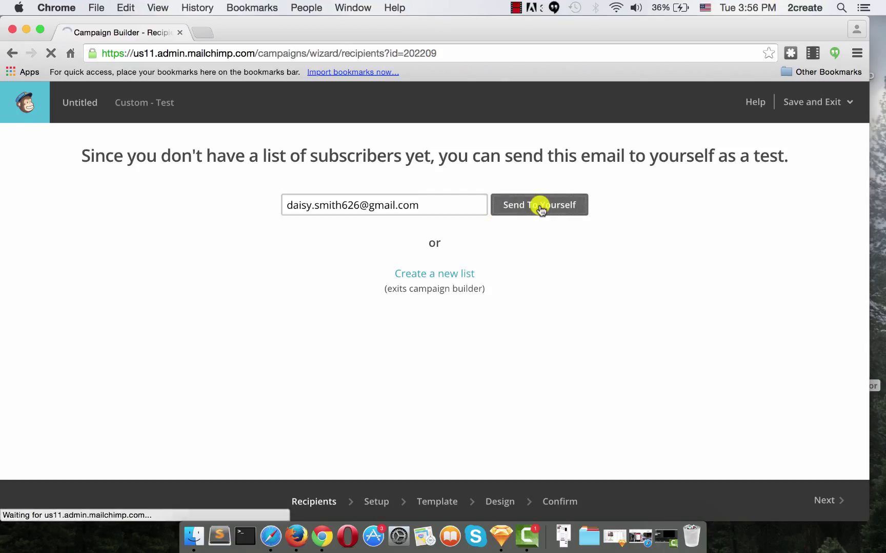
Name the campaign Test with email subject Test and continue to the Design step.
{"action": "left_click", "coordinate": [538, 204]}
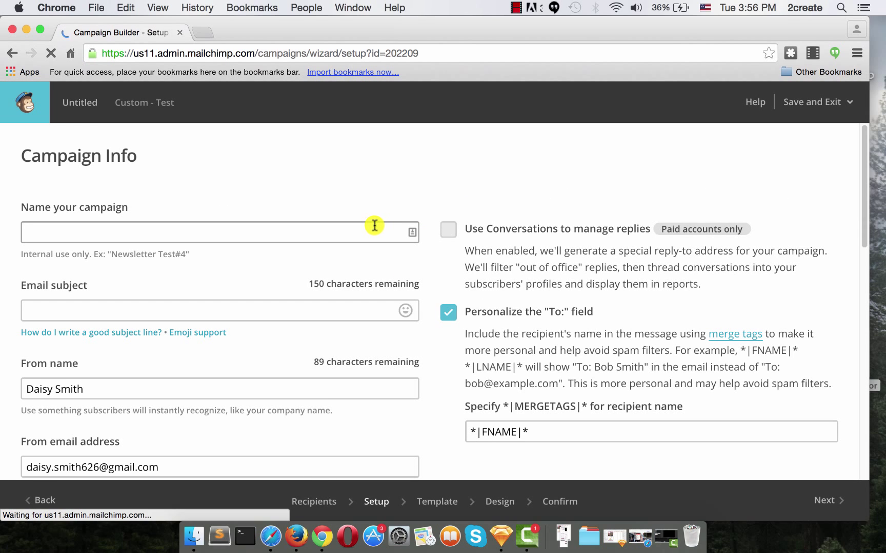
{"action": "type", "text": "T"}
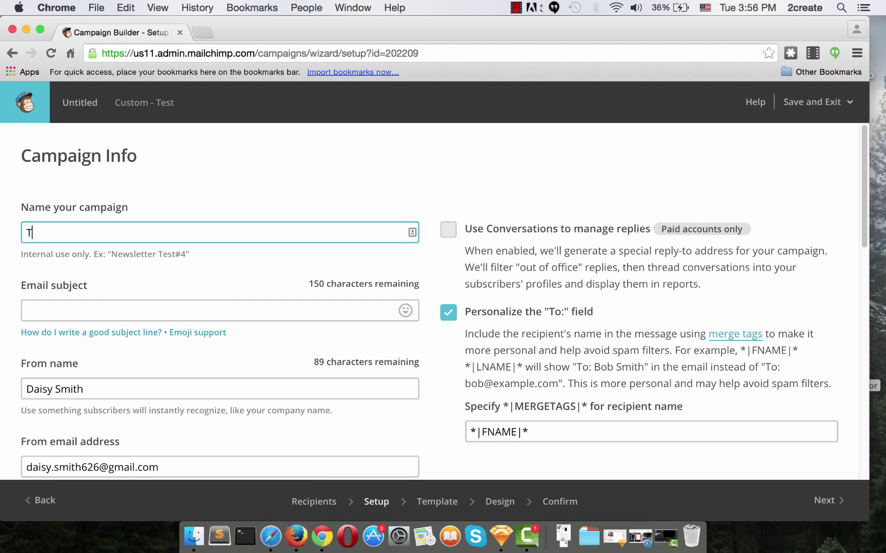
{"action": "type", "text": "est"}
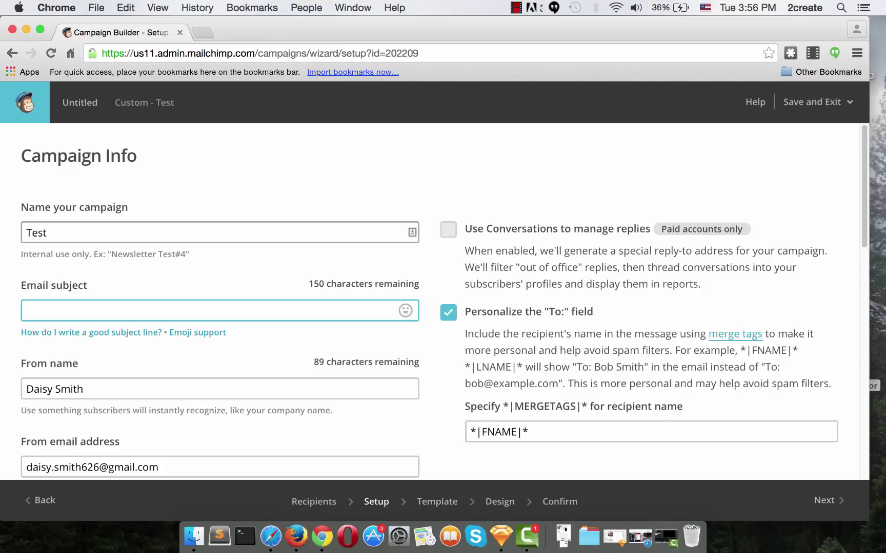
{"action": "type", "text": "Test"}
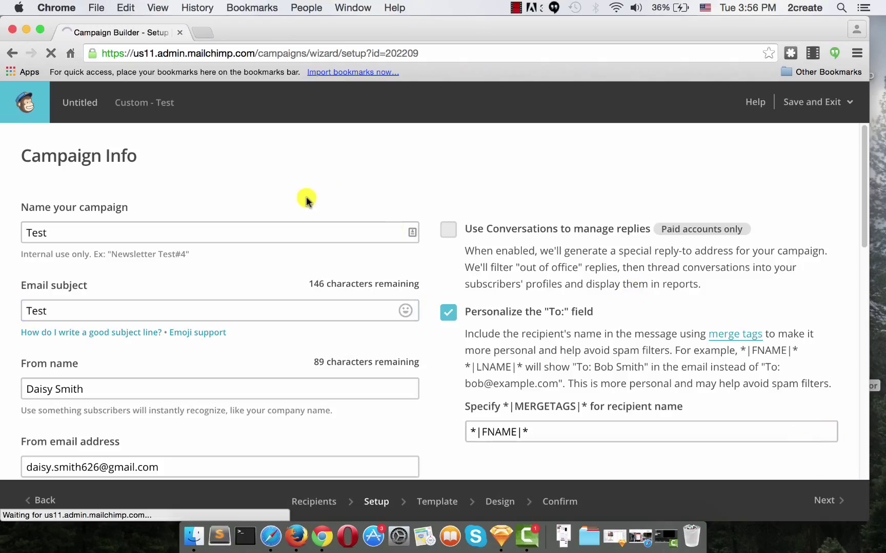
{"action": "left_click", "coordinate": [824, 500]}
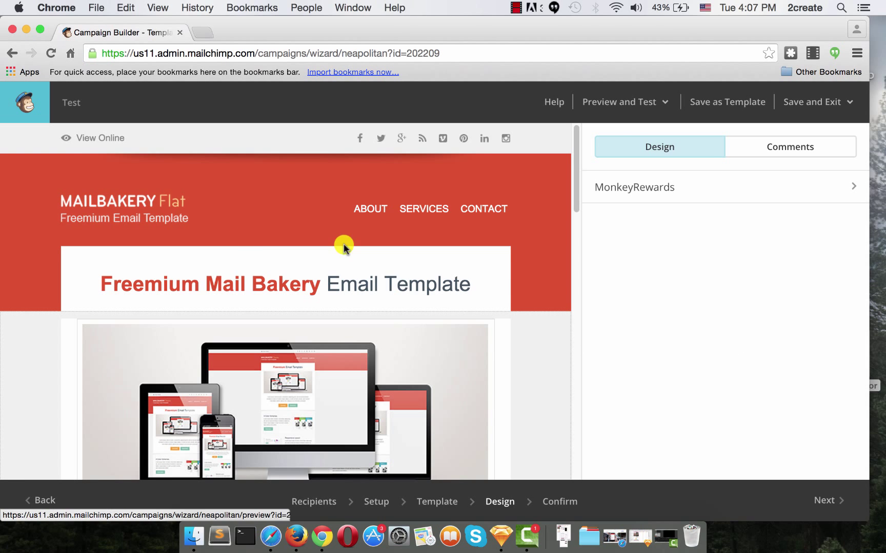
{"action": "scroll", "scroll_direction": "down", "scroll_amount": 3}
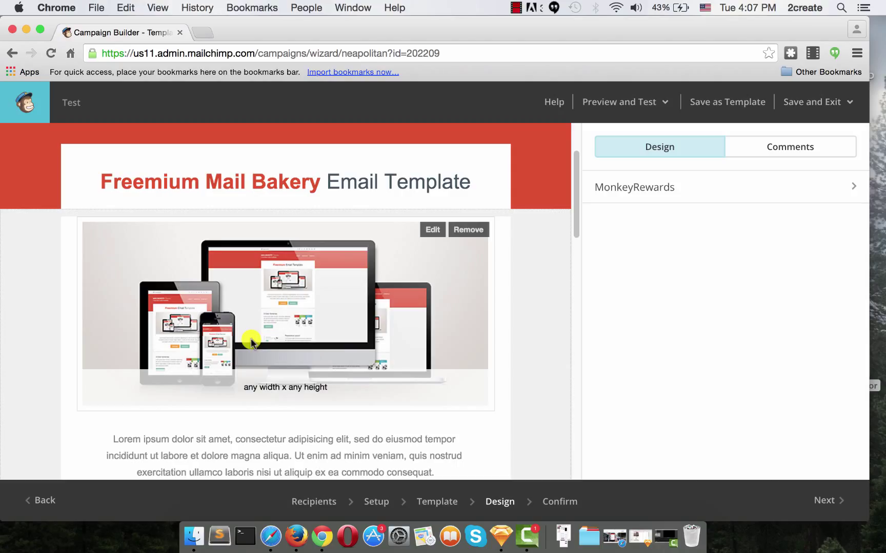
{"action": "mouse_move", "coordinate": [206, 353]}
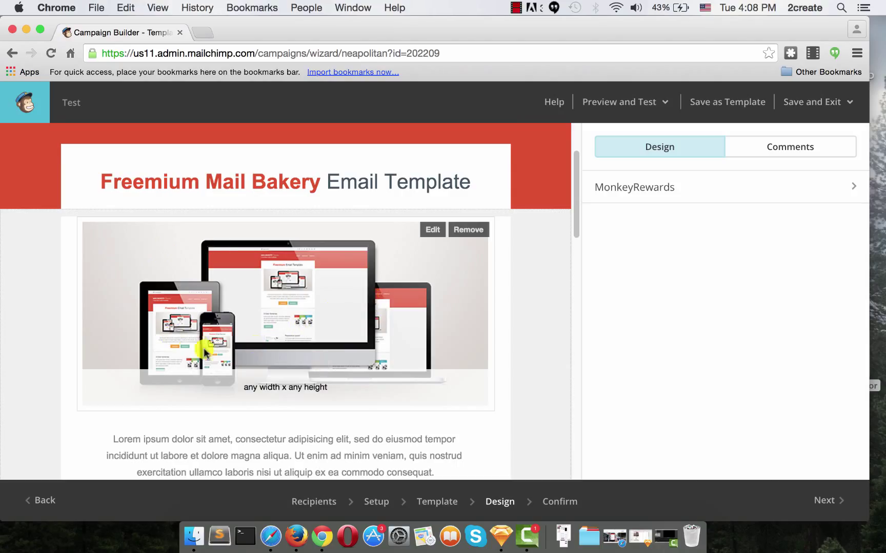
{"action": "scroll", "scroll_direction": "down", "scroll_amount": 3}
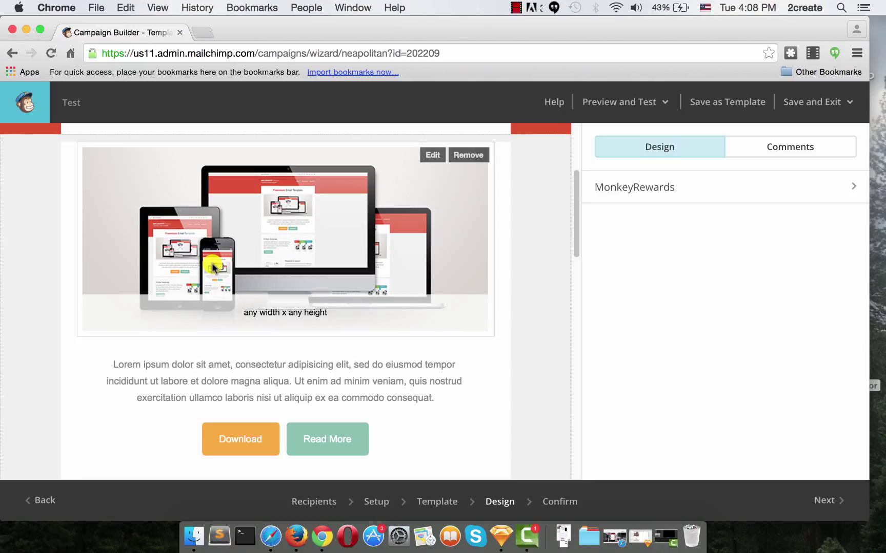
{"action": "mouse_move", "coordinate": [140, 329]}
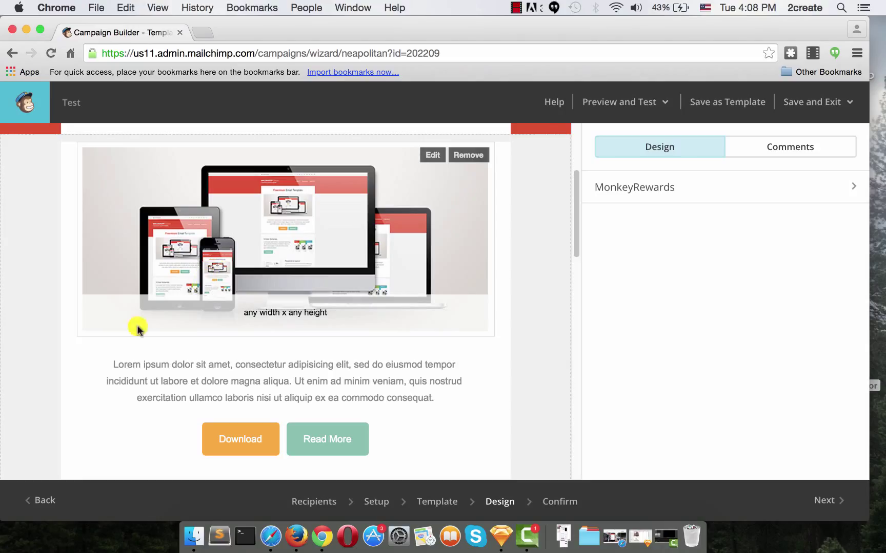
{"action": "mouse_move", "coordinate": [157, 334]}
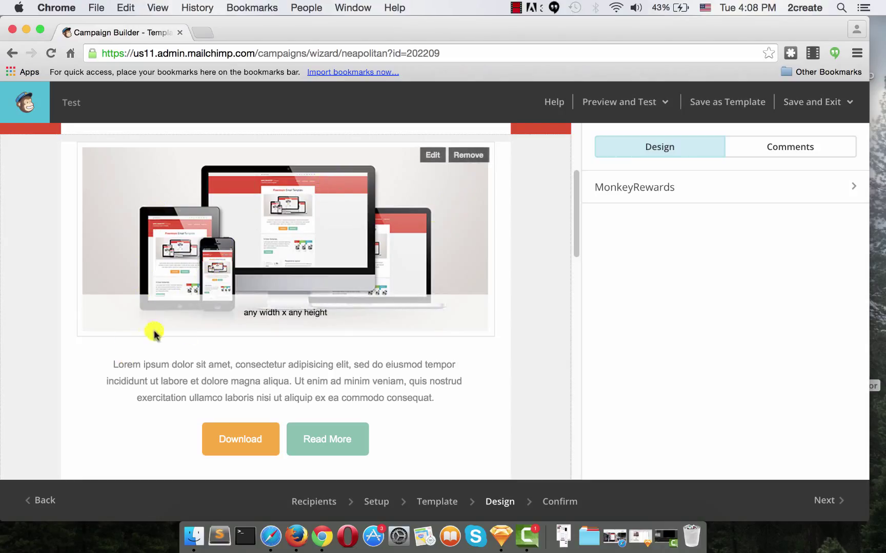
{"action": "scroll", "scroll_direction": "down", "scroll_amount": 3}
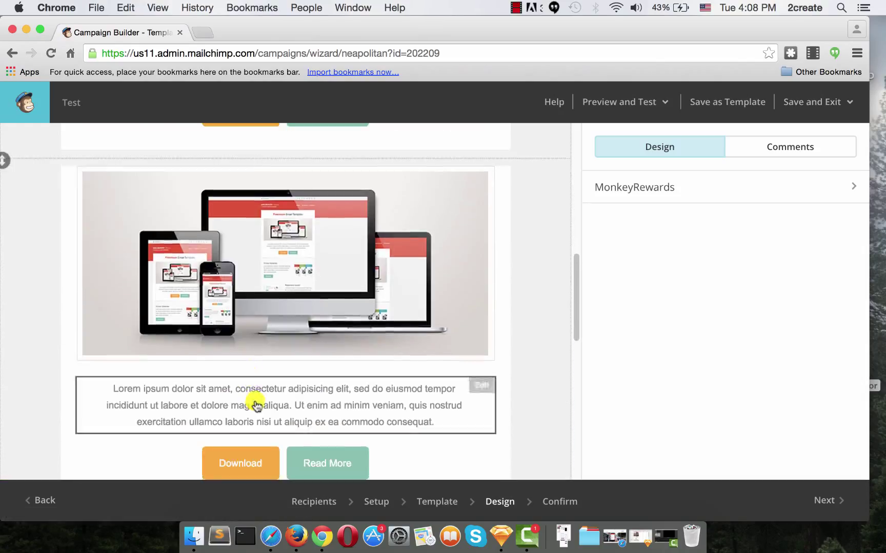
Remove the duplicated image-and-buttons section above the footer and review the remaining blocks.
{"action": "scroll", "scroll_direction": "down", "scroll_amount": 3}
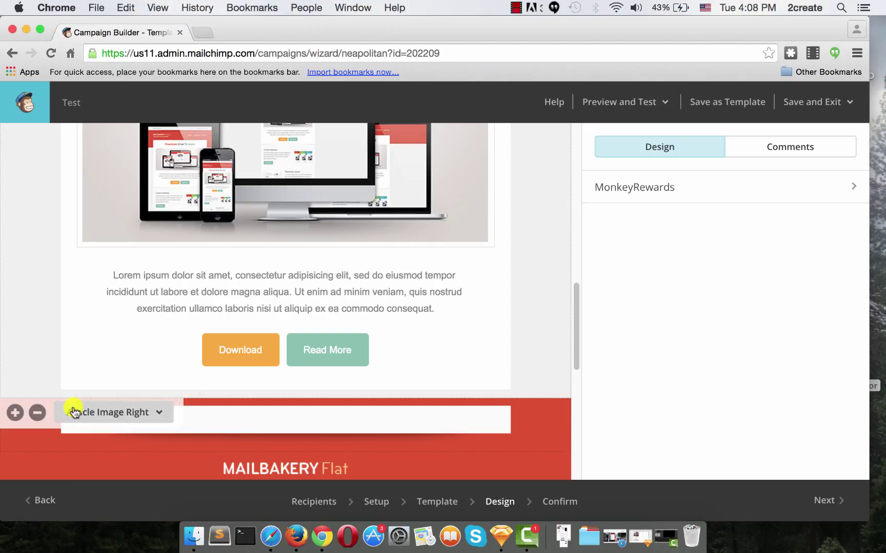
{"action": "left_click", "coordinate": [112, 412]}
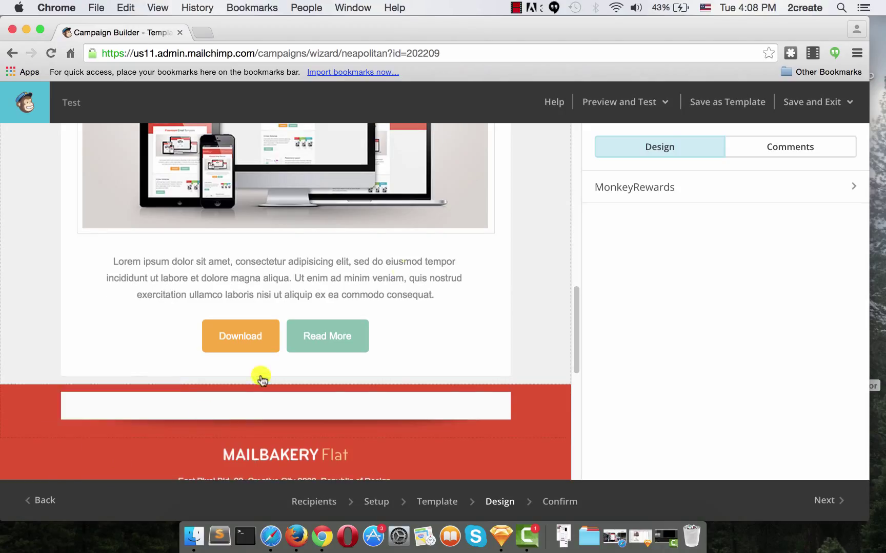
{"action": "scroll", "scroll_direction": "down", "scroll_amount": 3}
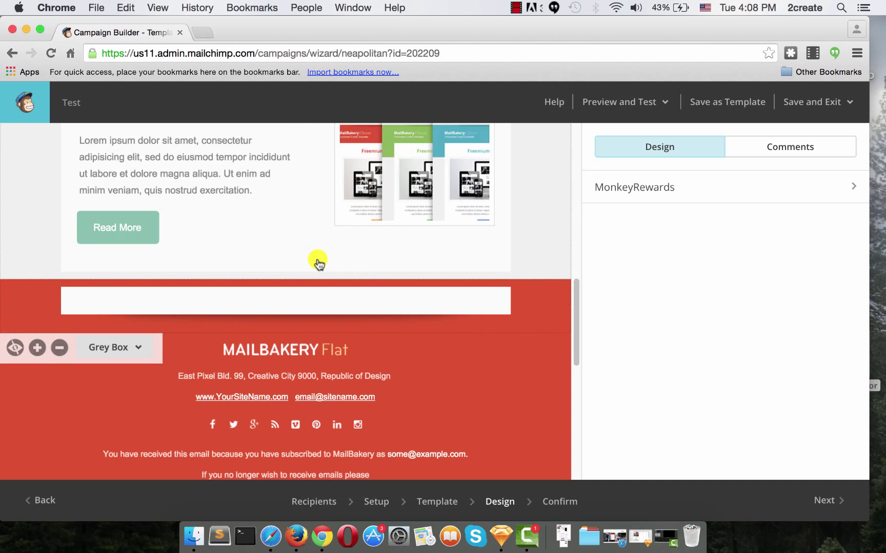
{"action": "scroll", "scroll_direction": "up", "scroll_amount": 3}
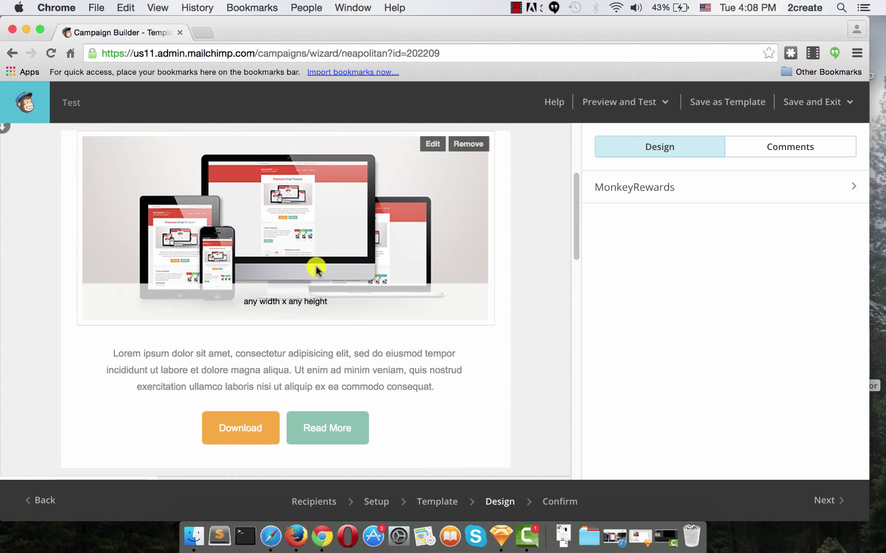
{"action": "scroll", "scroll_direction": "down", "scroll_amount": 3}
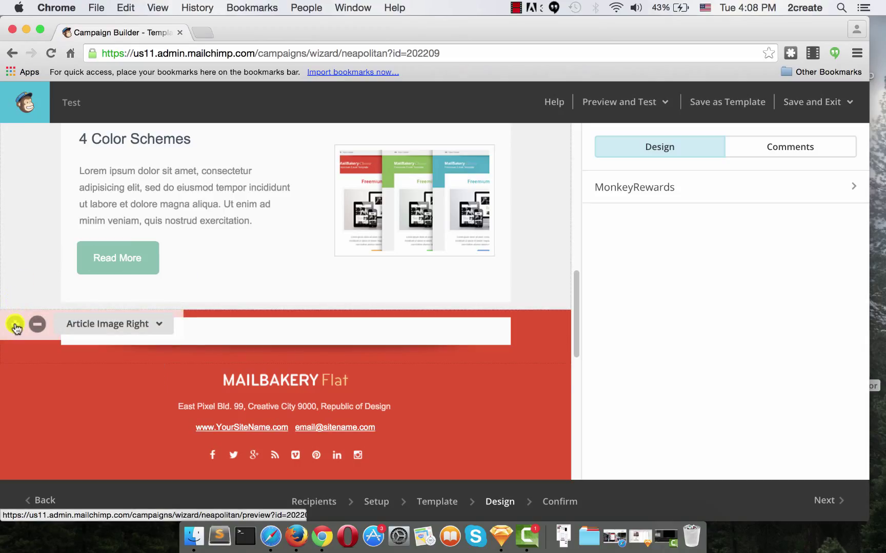
{"action": "scroll", "scroll_direction": "down", "scroll_amount": 3}
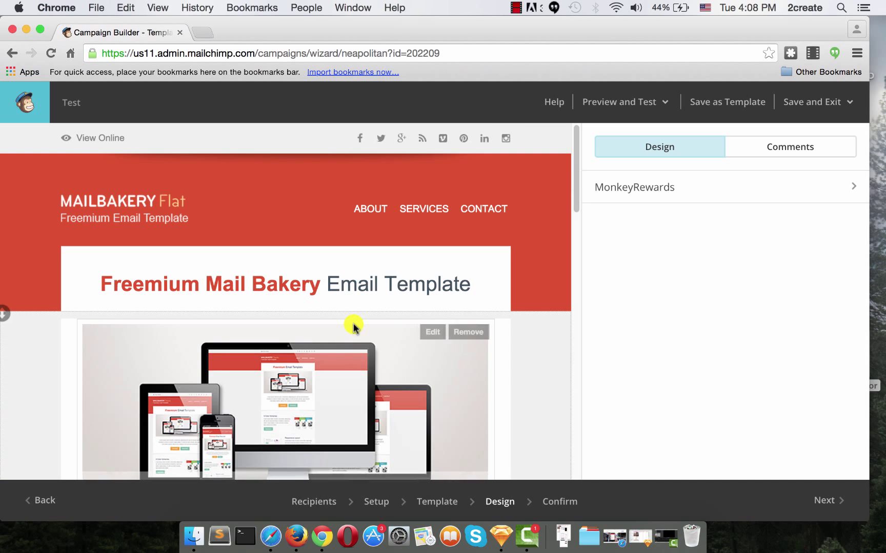
{"action": "mouse_move", "coordinate": [398, 274]}
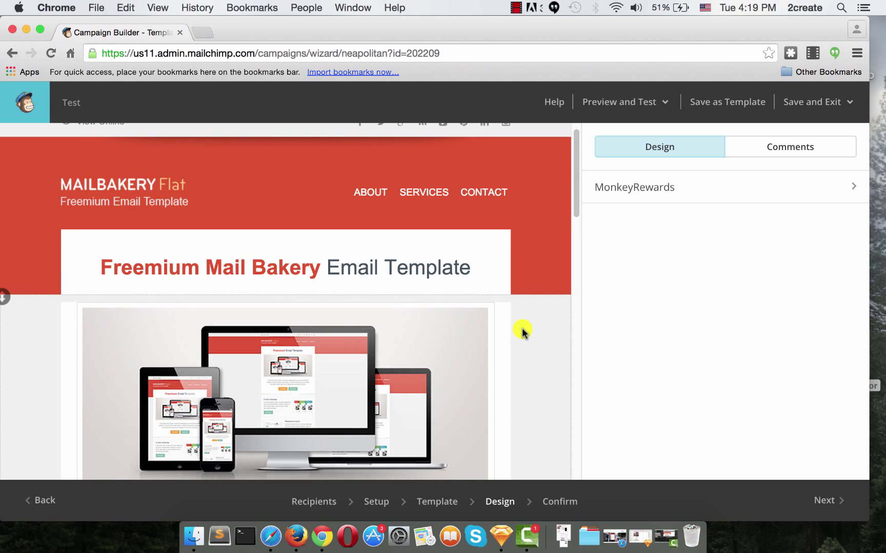
{"action": "scroll", "scroll_direction": "down", "scroll_amount": 3}
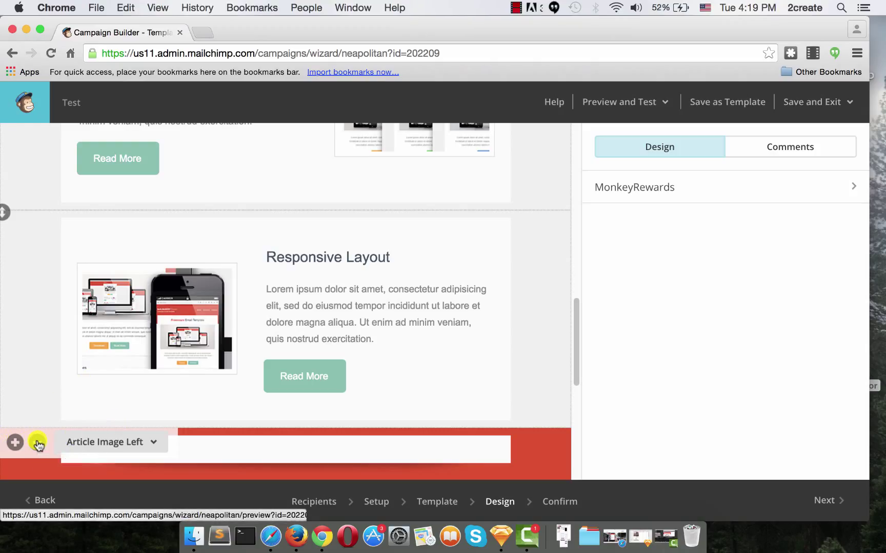
{"action": "scroll", "scroll_direction": "down", "scroll_amount": 3}
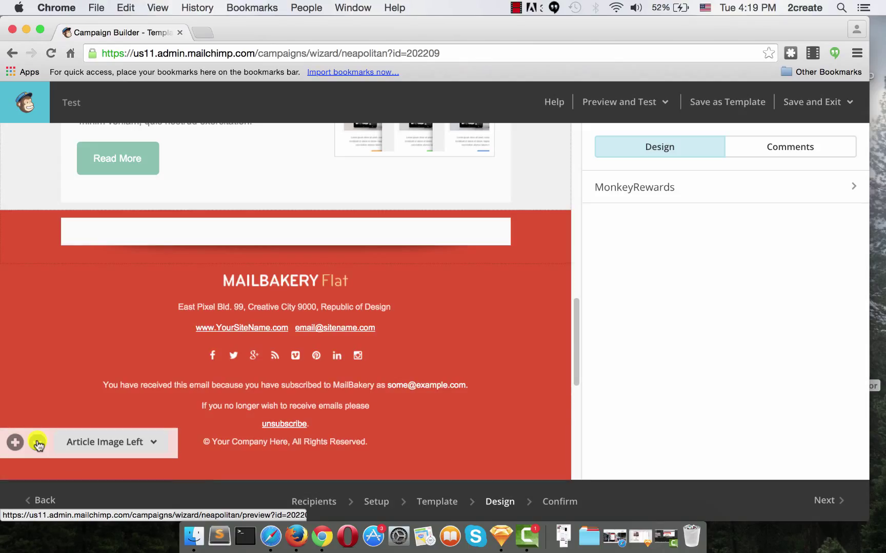
{"action": "mouse_move", "coordinate": [119, 375]}
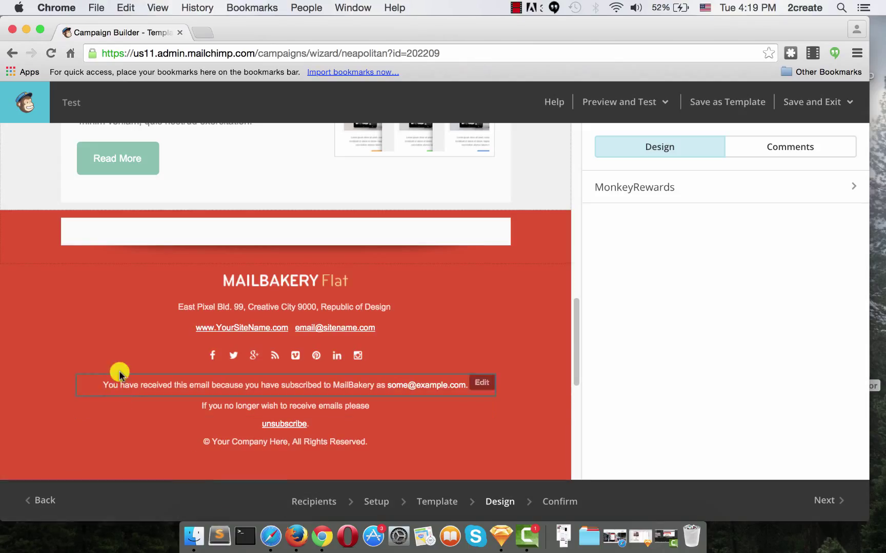